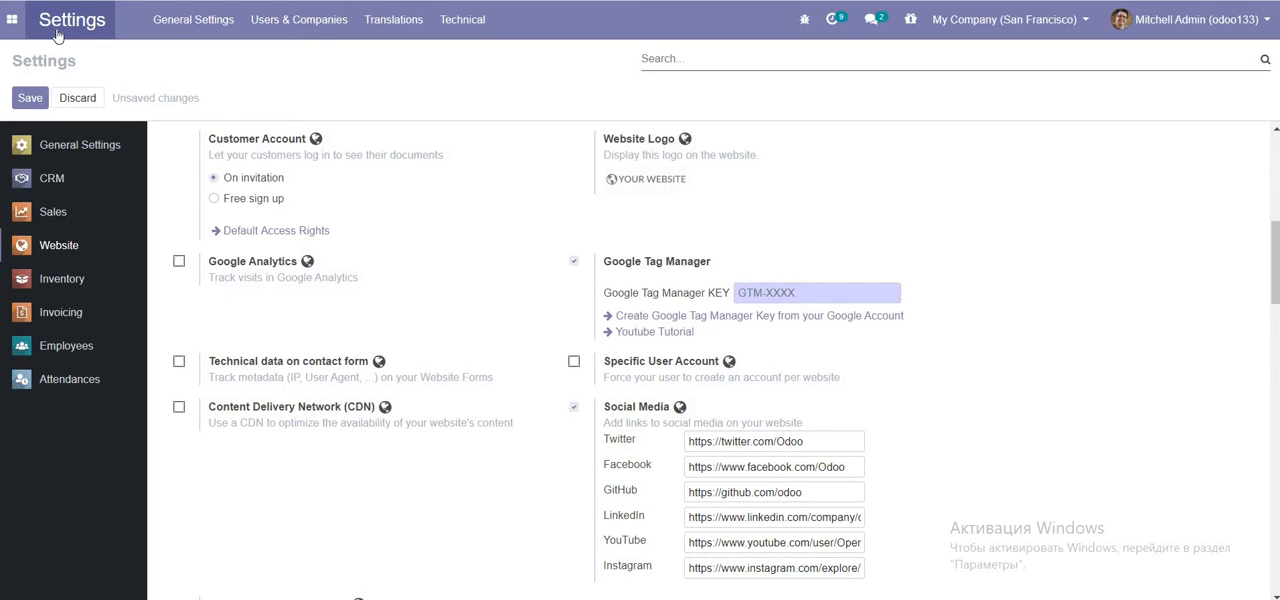
{"action": "mouse_move", "coordinate": [272, 230]}
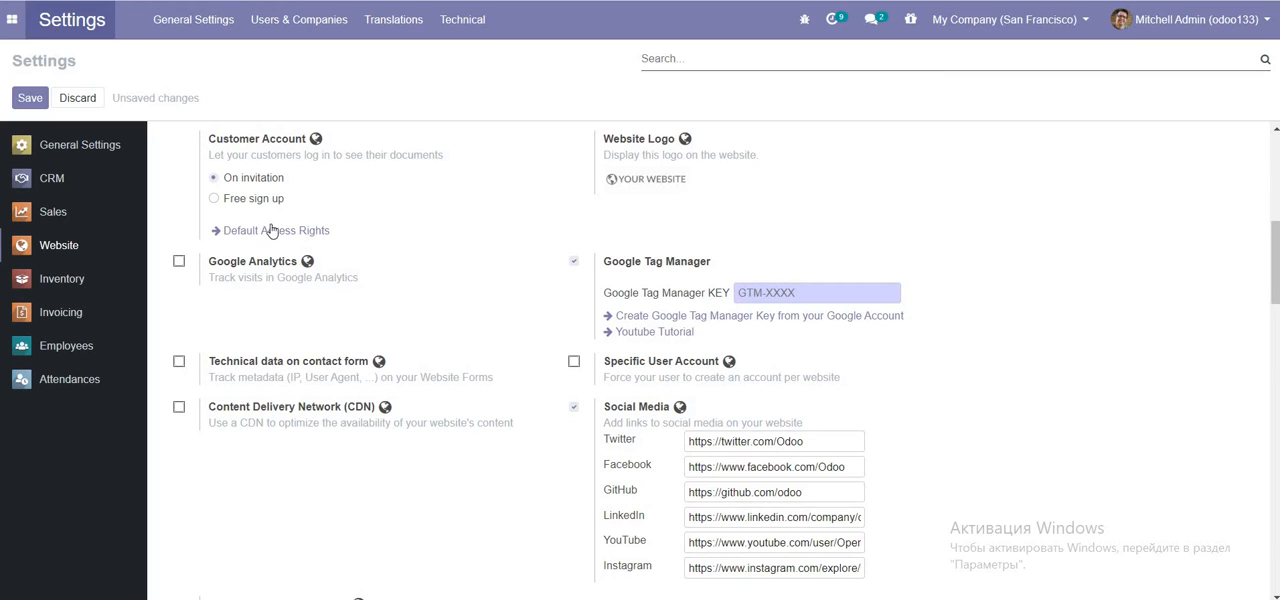
{"action": "mouse_move", "coordinate": [586, 280]}
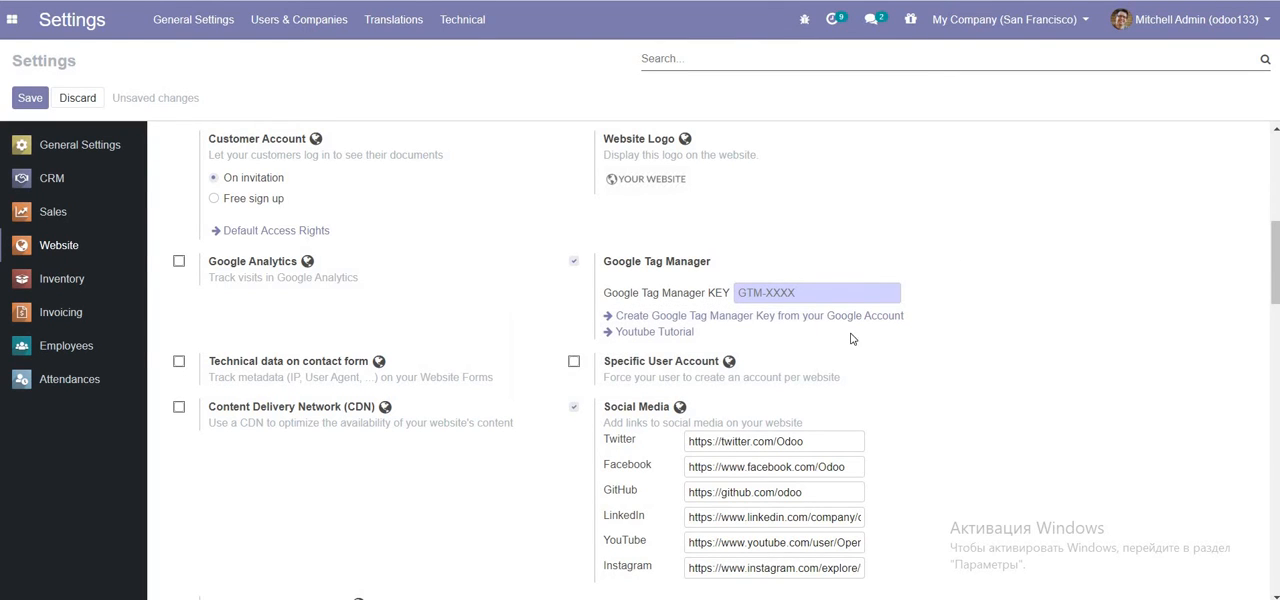
Follow the 'Create Google Tag Manager Key from your Google Account' link to the Tag Manager accounts page.
{"action": "left_click", "coordinate": [808, 292]}
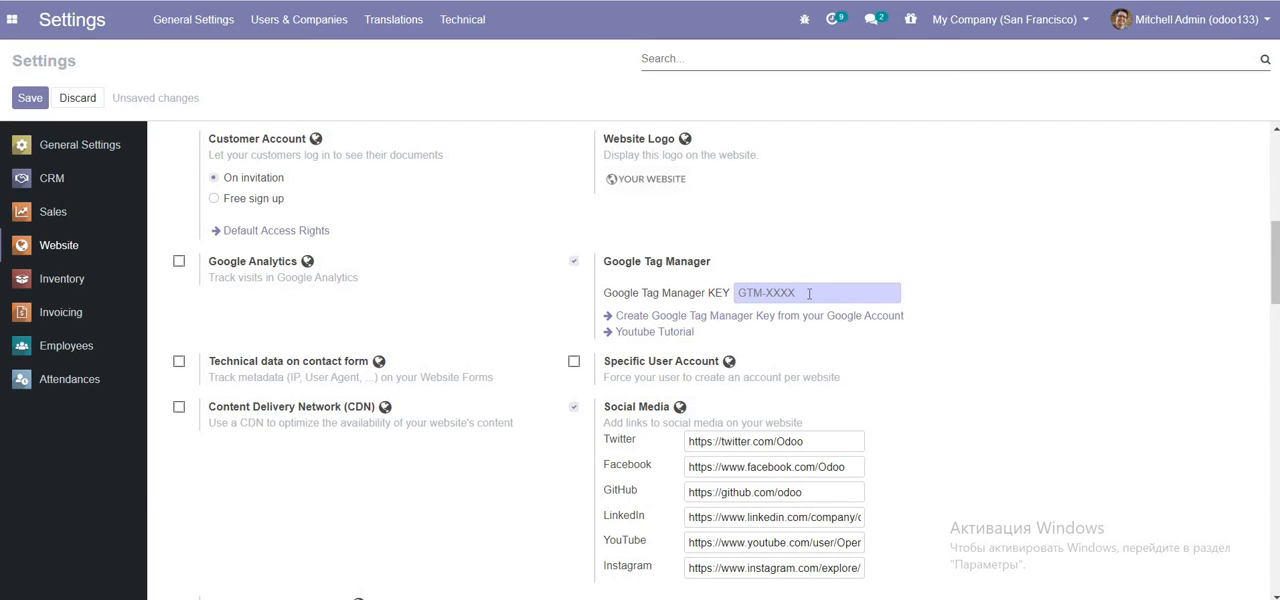
{"action": "mouse_move", "coordinate": [622, 126]}
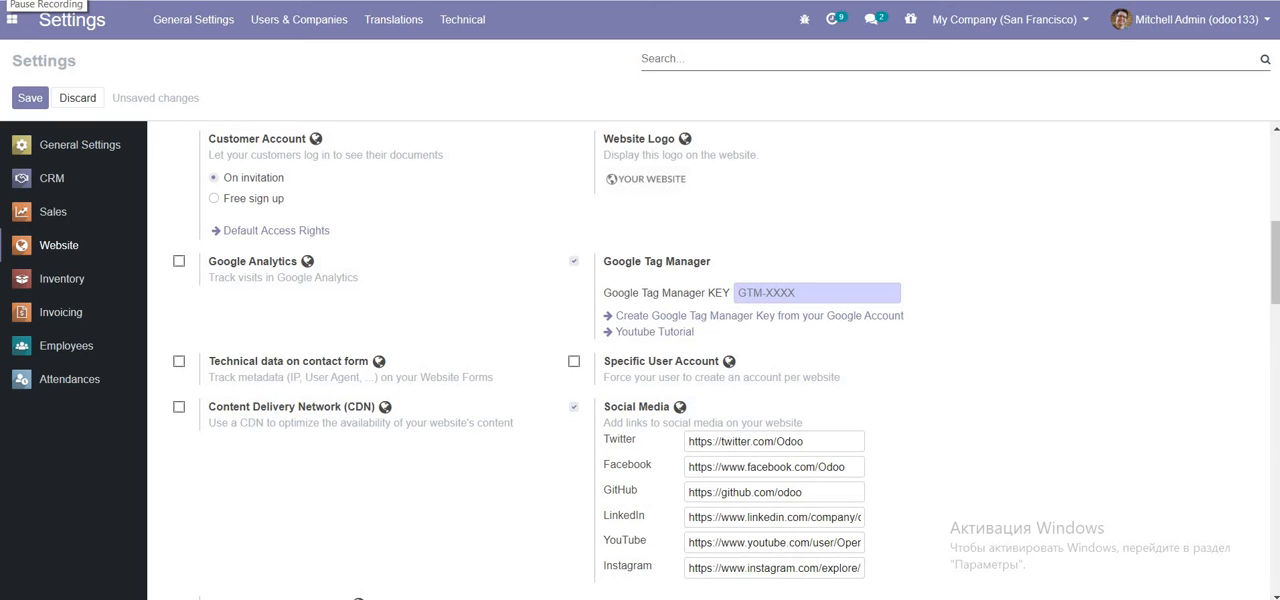
{"action": "mouse_move", "coordinate": [716, 324]}
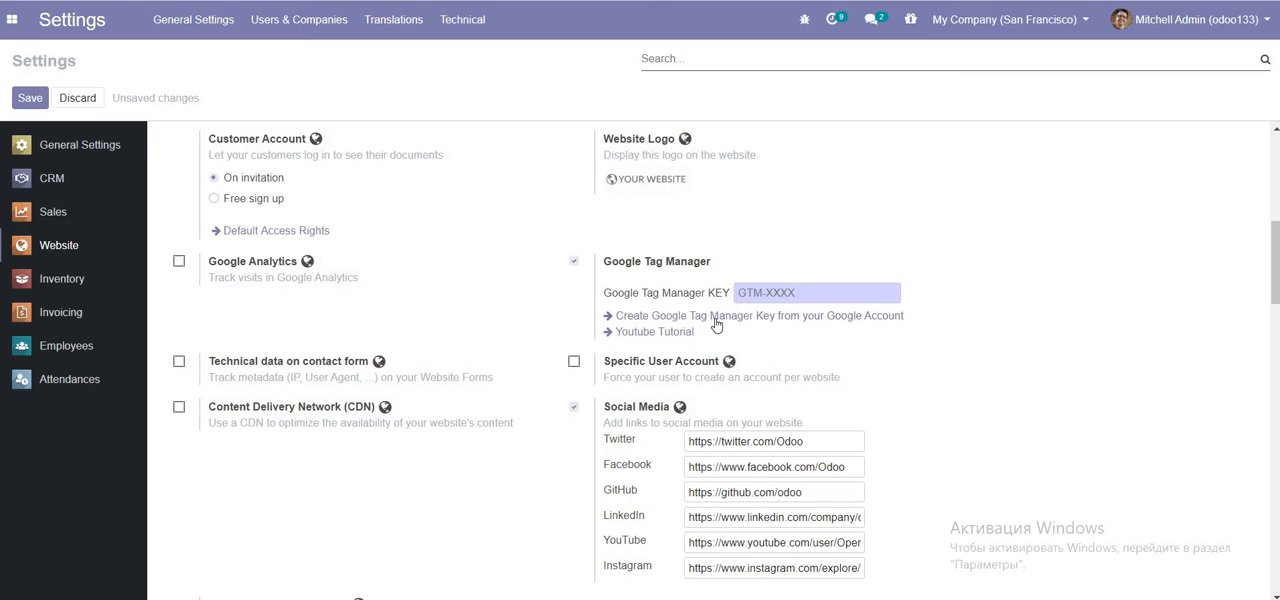
{"action": "mouse_move", "coordinate": [722, 320]}
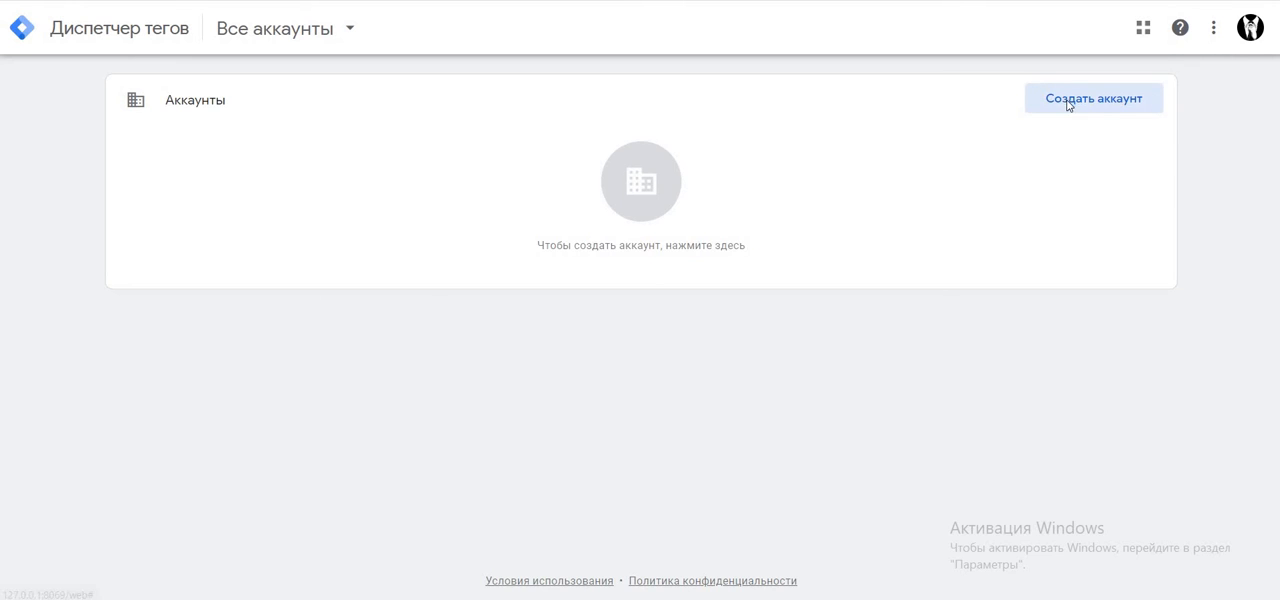
Begin a new Tag Manager account named eurodoo with Russia as its country.
{"action": "left_click", "coordinate": [1092, 98]}
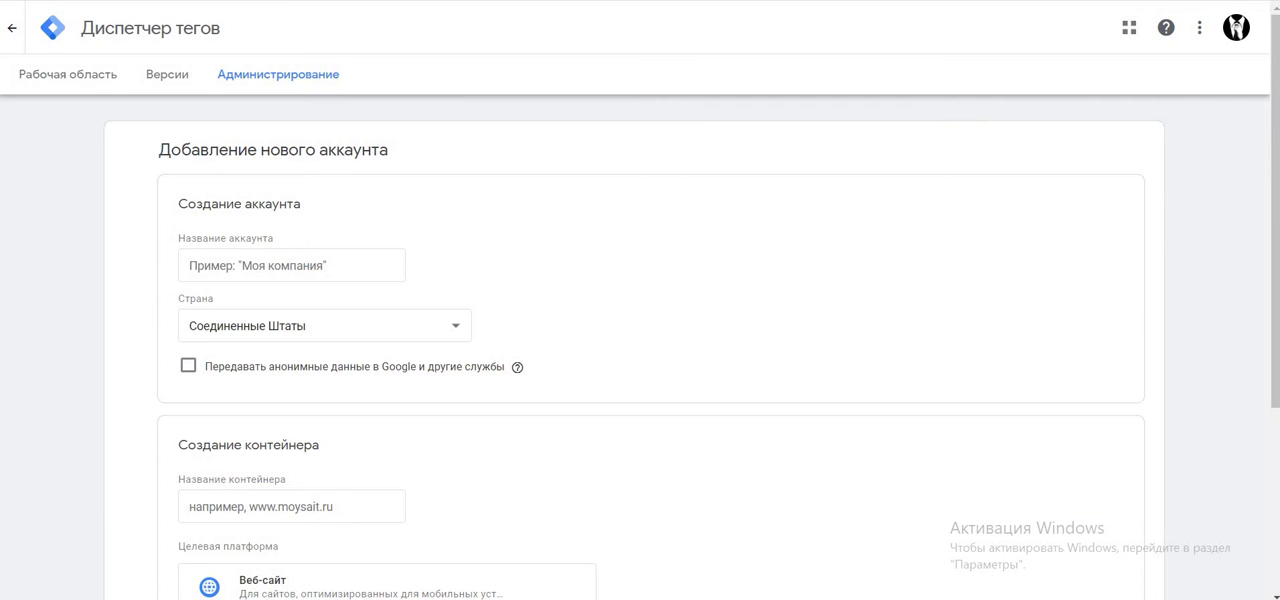
{"action": "left_click", "coordinate": [292, 264]}
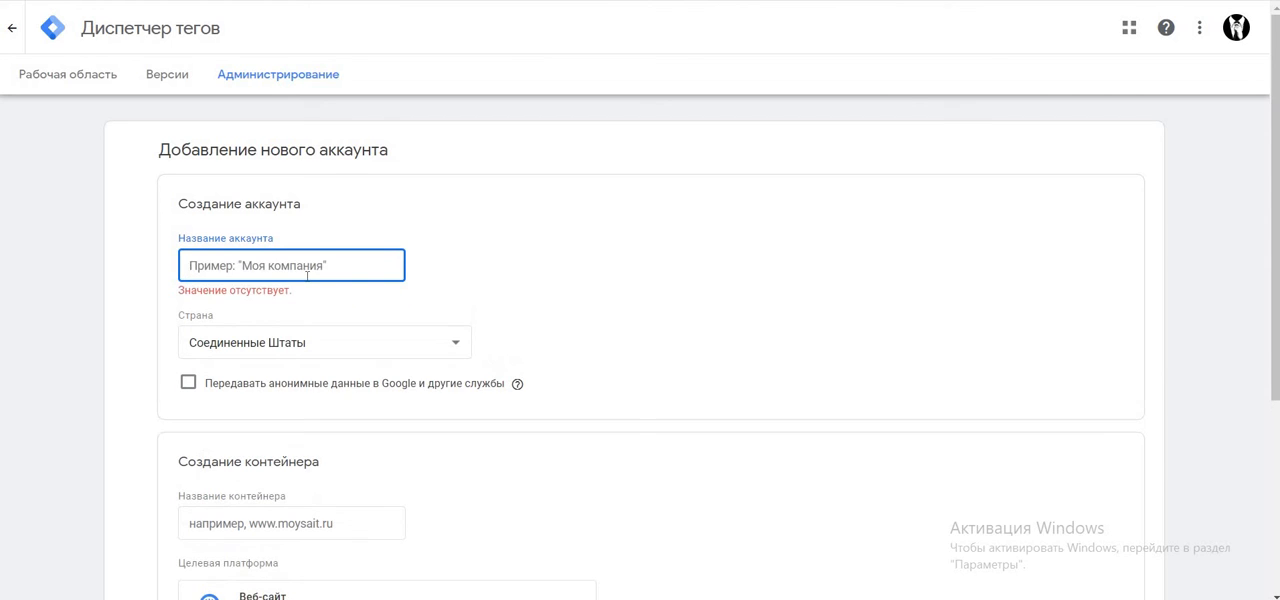
{"action": "type", "text": "eurodoo"}
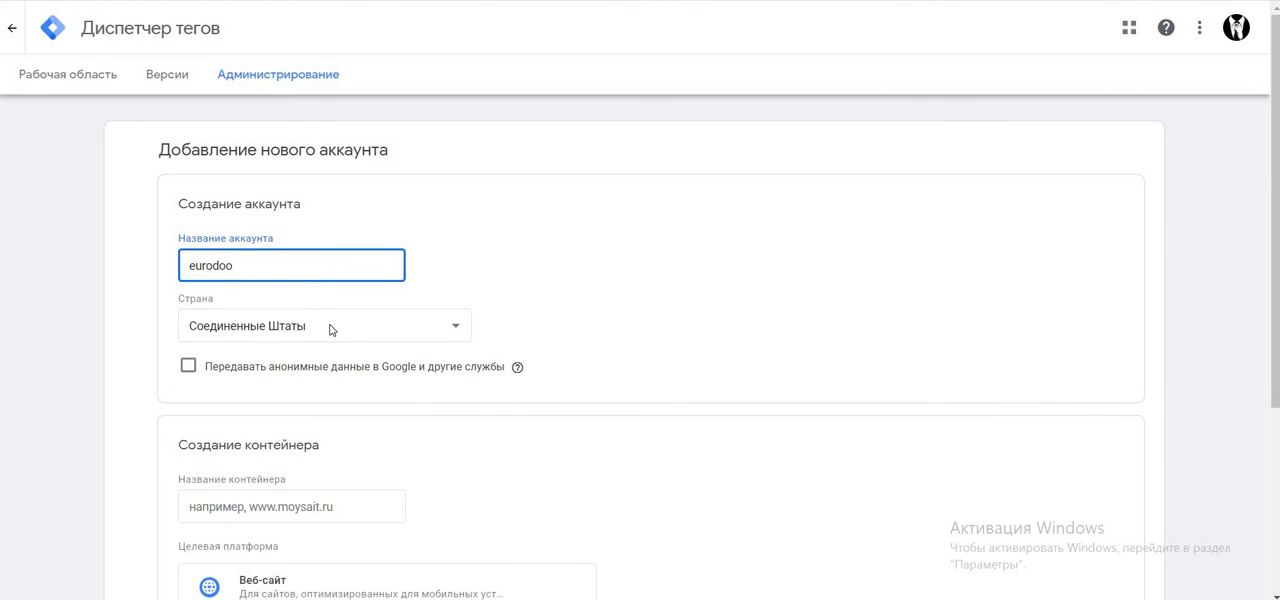
{"action": "left_click", "coordinate": [322, 324]}
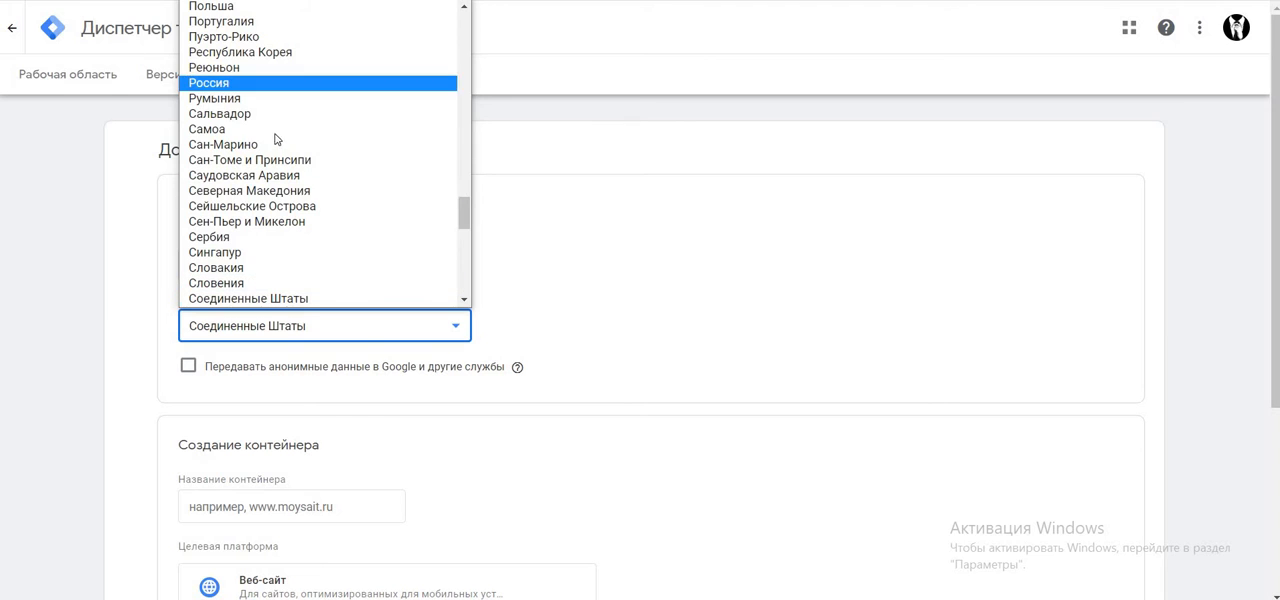
{"action": "left_click", "coordinate": [208, 84]}
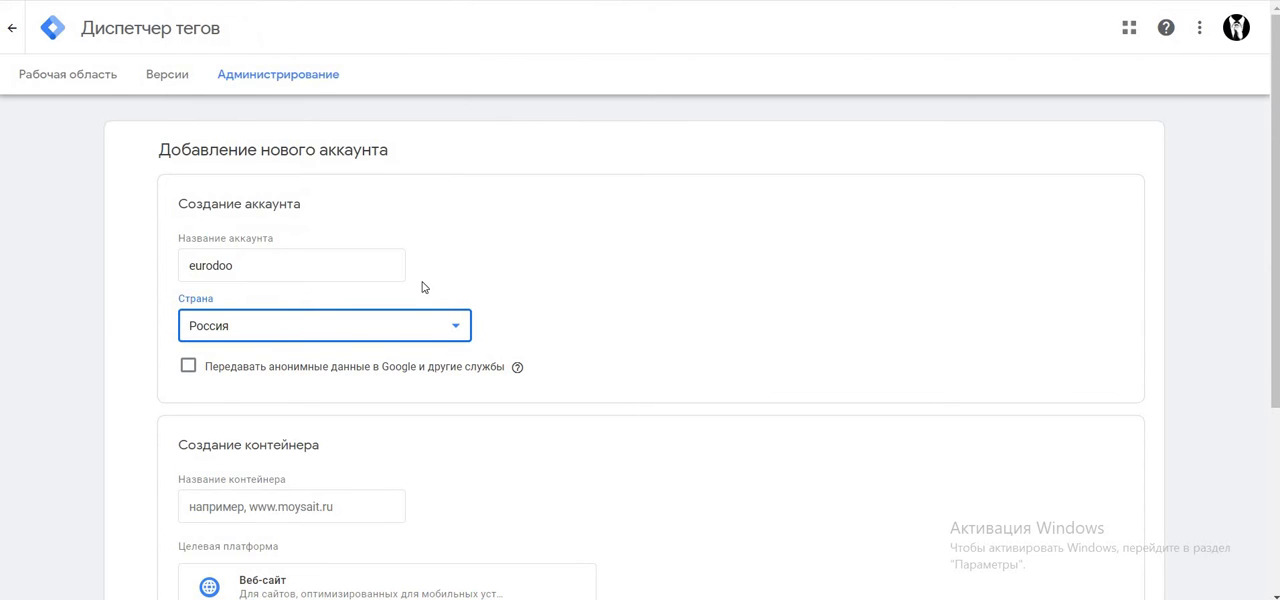
{"action": "scroll", "scroll_direction": "down", "scroll_amount": 3}
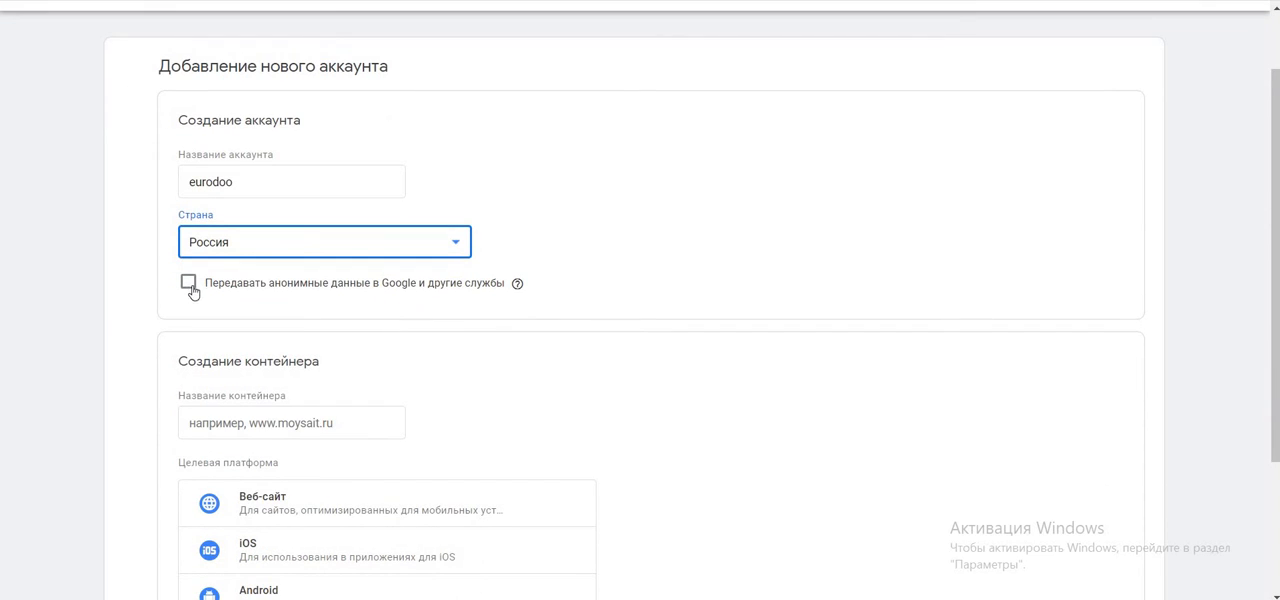
{"action": "scroll", "scroll_direction": "down", "scroll_amount": 3}
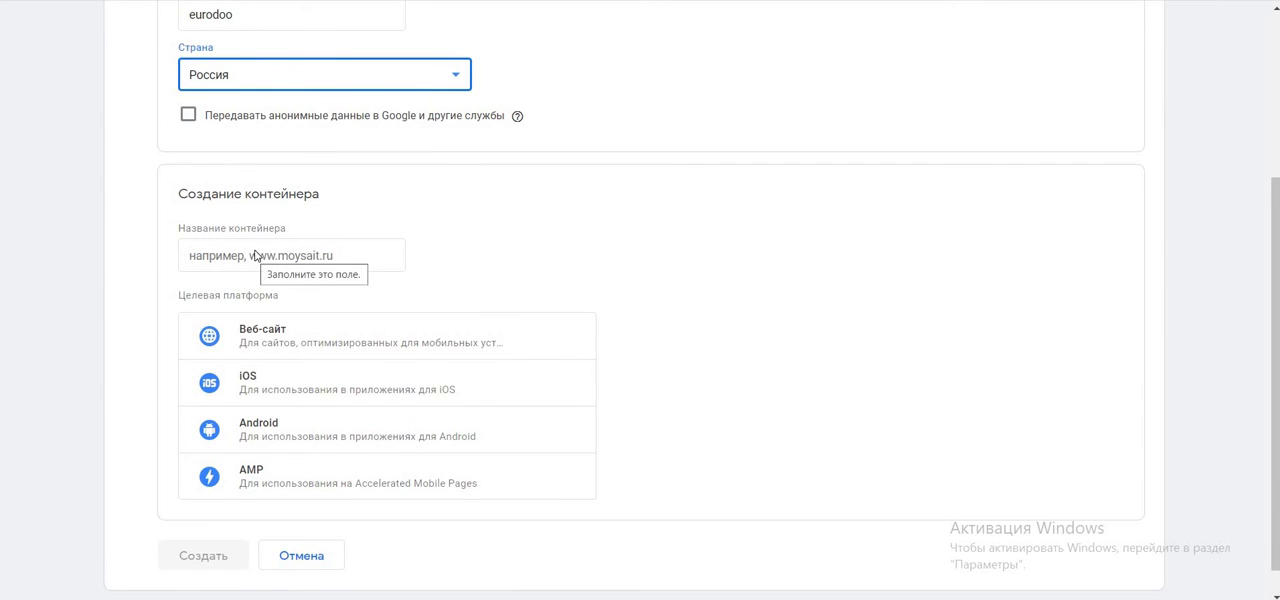
{"action": "scroll", "scroll_direction": "down", "scroll_amount": 3}
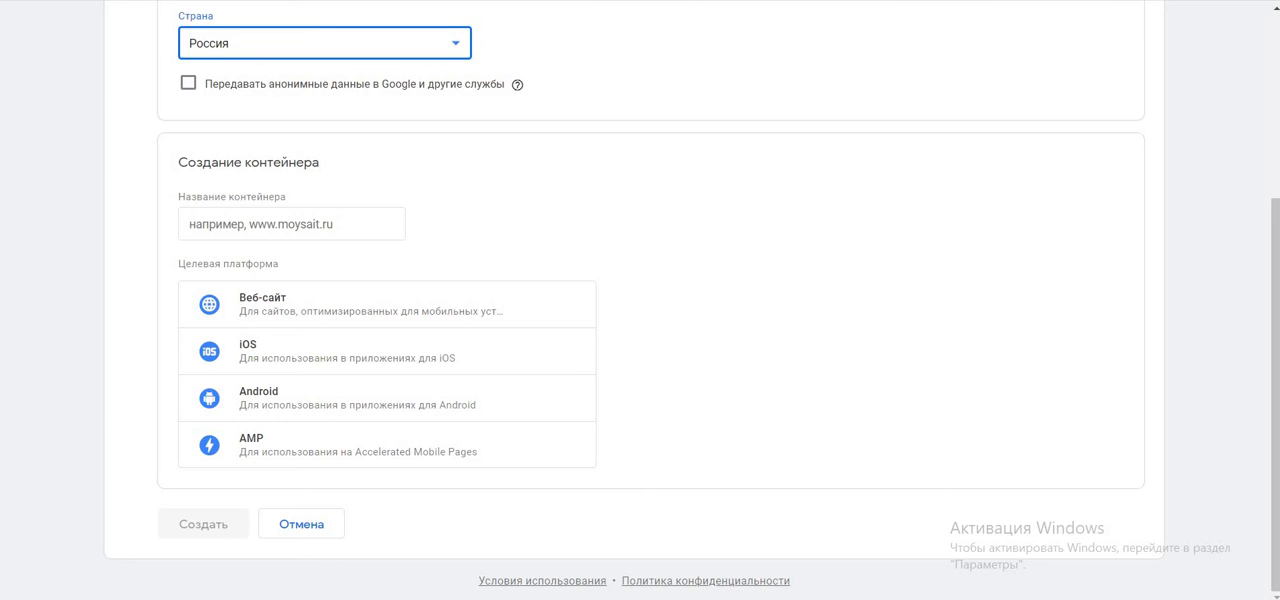
{"action": "type", "text": "ww"}
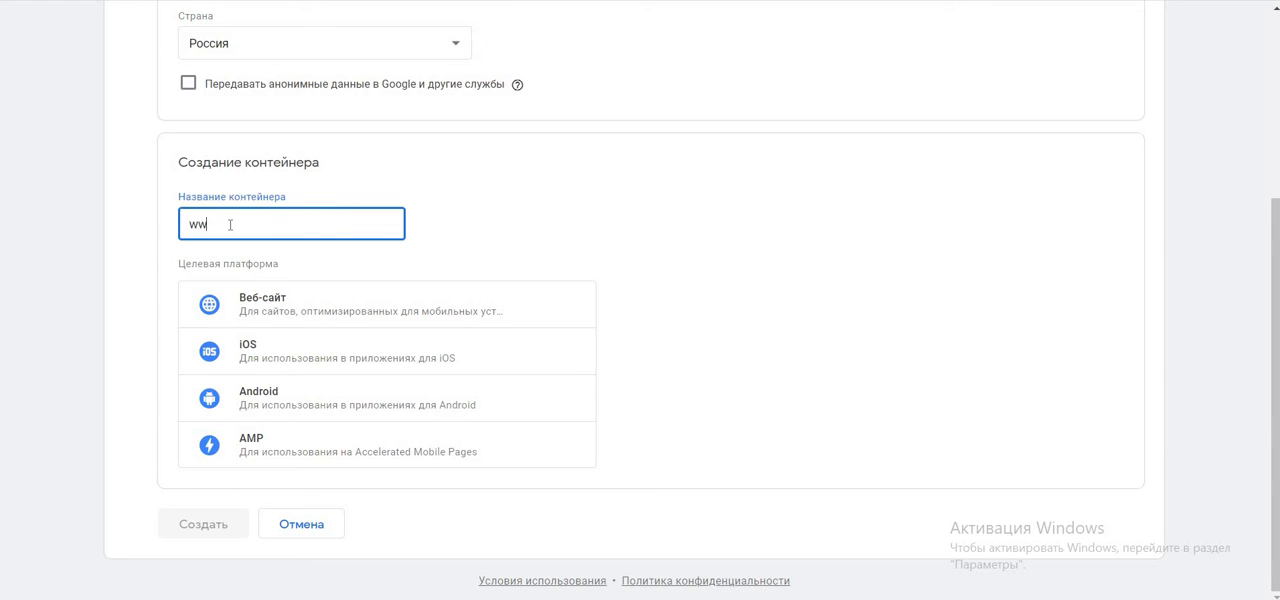
{"action": "type", "text": "www.eurodoo.com"}
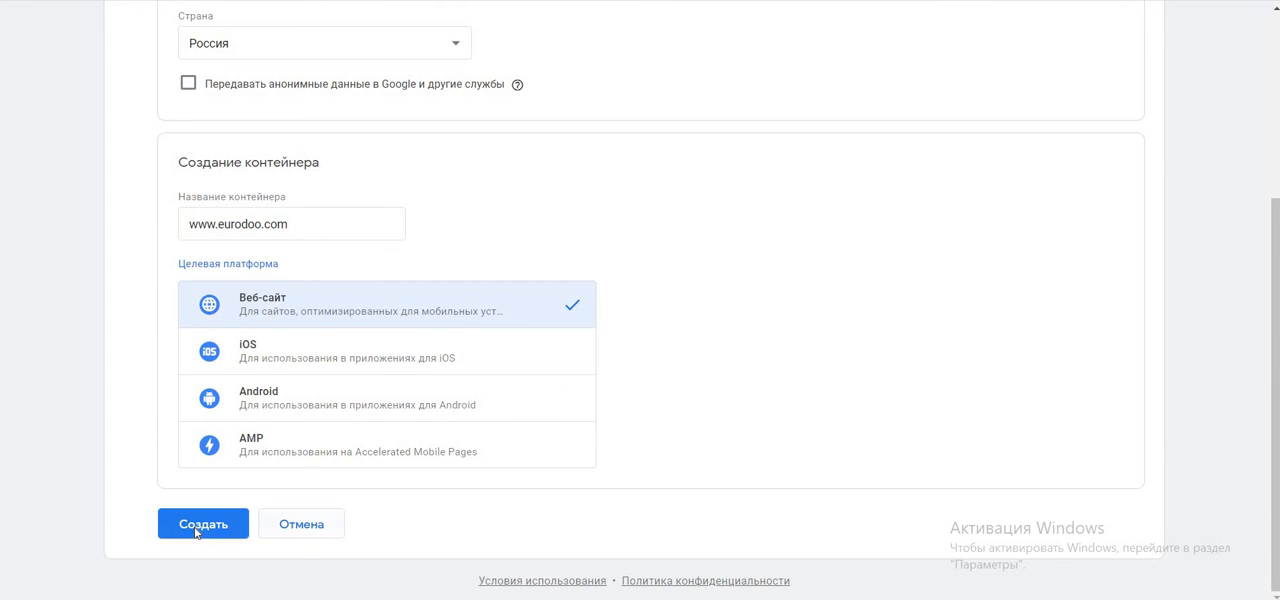
{"action": "left_click", "coordinate": [202, 524]}
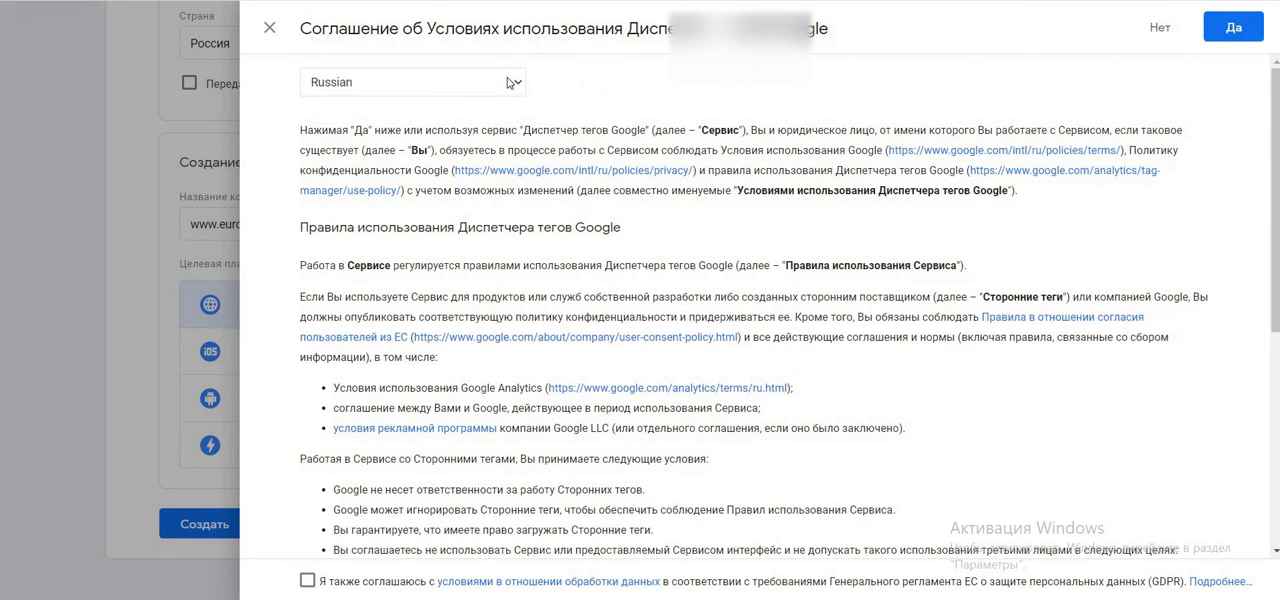
Agree to the GDPR data processing terms and accept the Tag Manager terms of service.
{"action": "scroll", "scroll_direction": "down", "scroll_amount": 3}
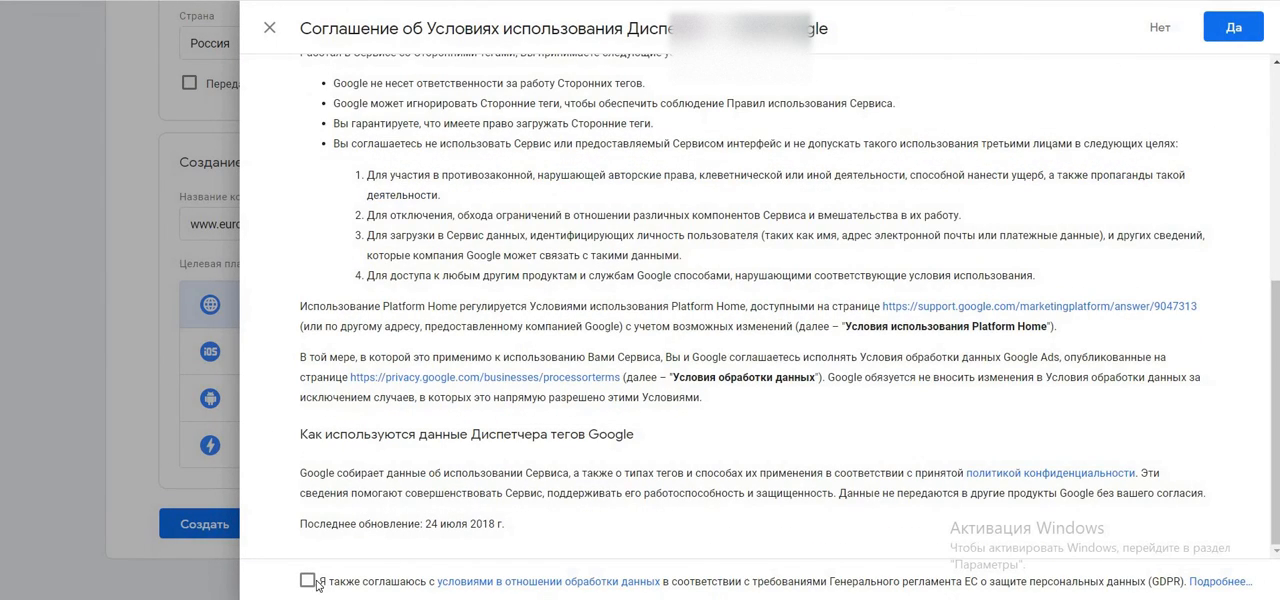
{"action": "left_click", "coordinate": [308, 580]}
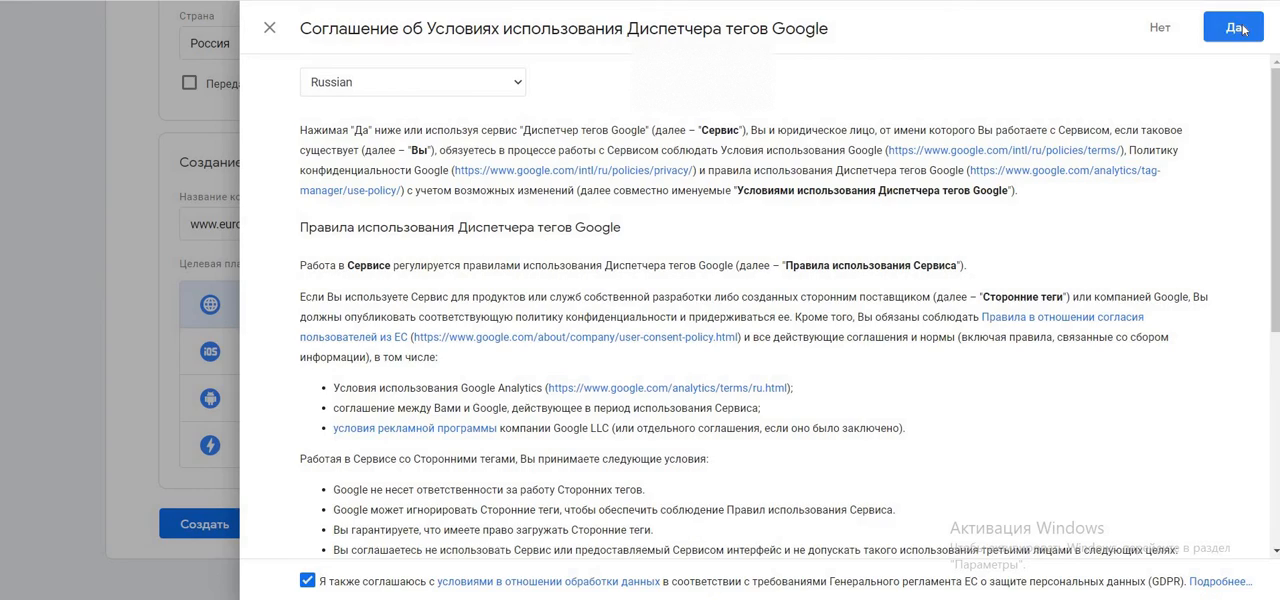
{"action": "left_click", "coordinate": [1232, 28]}
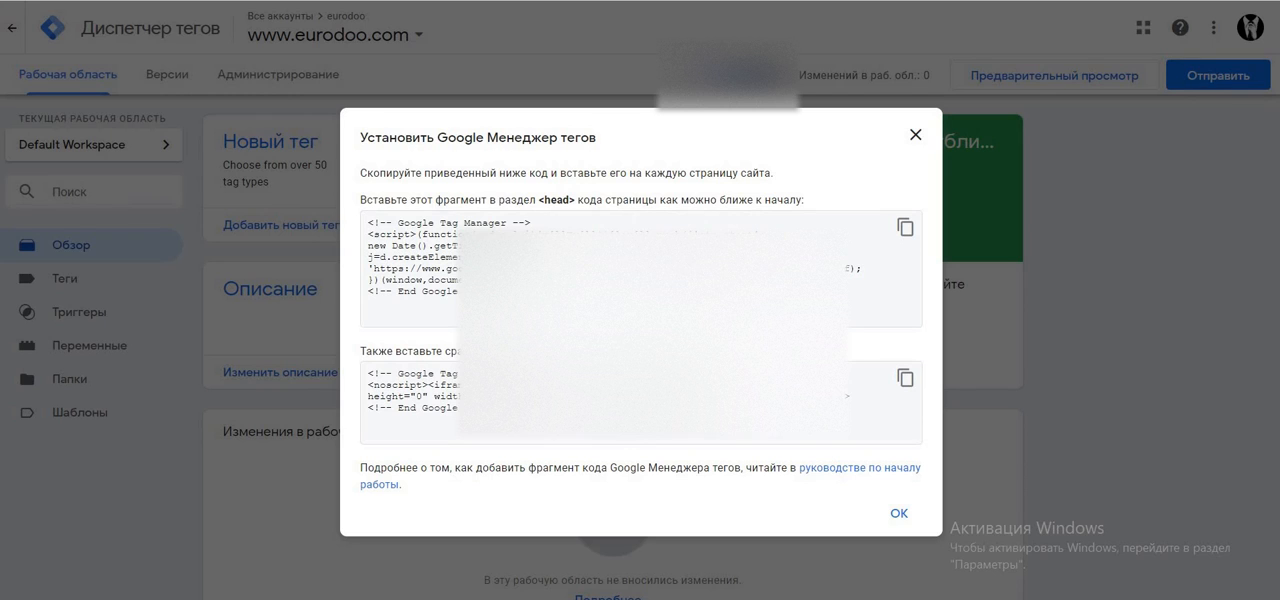
{"action": "left_click", "coordinate": [640, 268]}
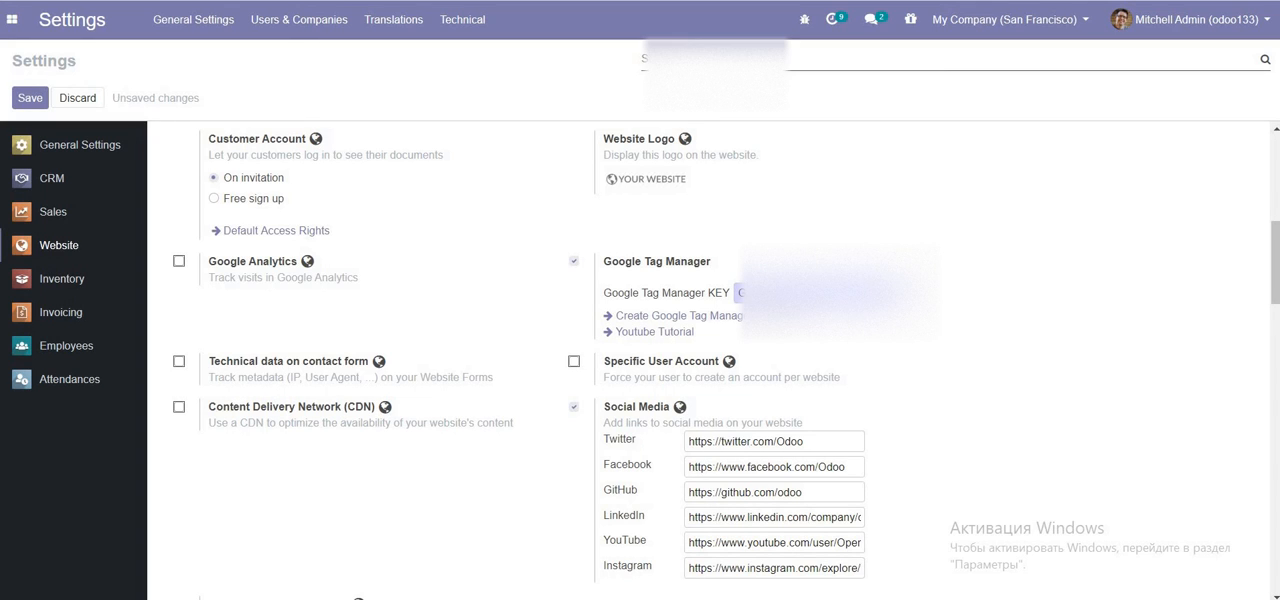
{"action": "mouse_move", "coordinate": [658, 284]}
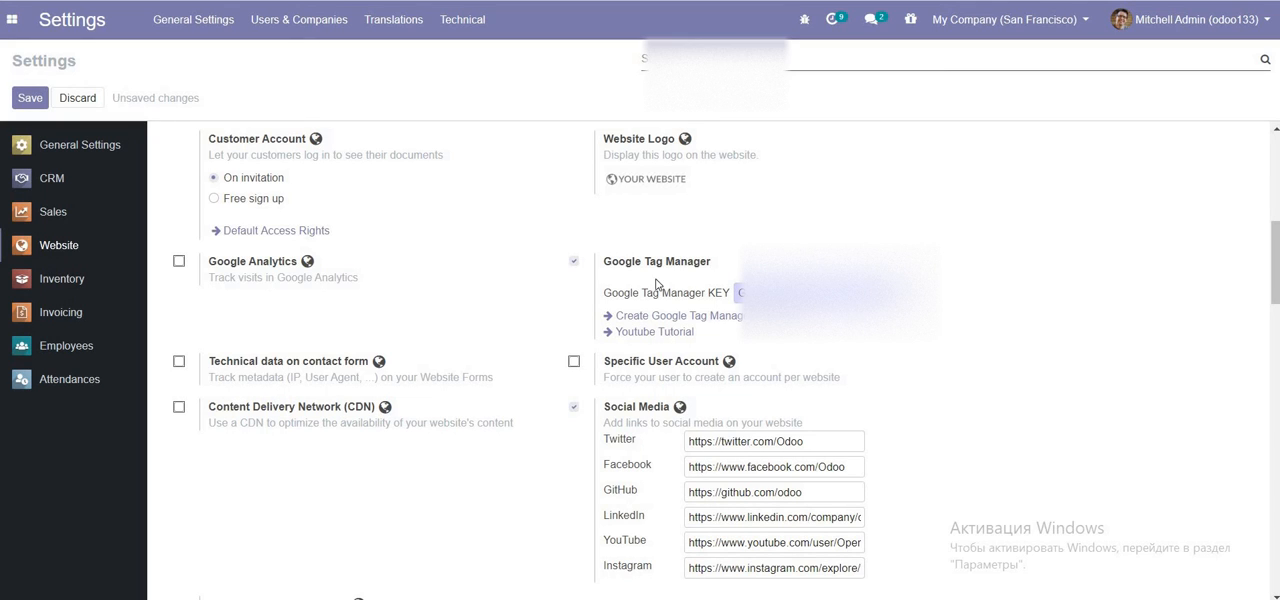
Save the Website settings with the new Tag Manager key and return to check it.
{"action": "left_click", "coordinate": [28, 96]}
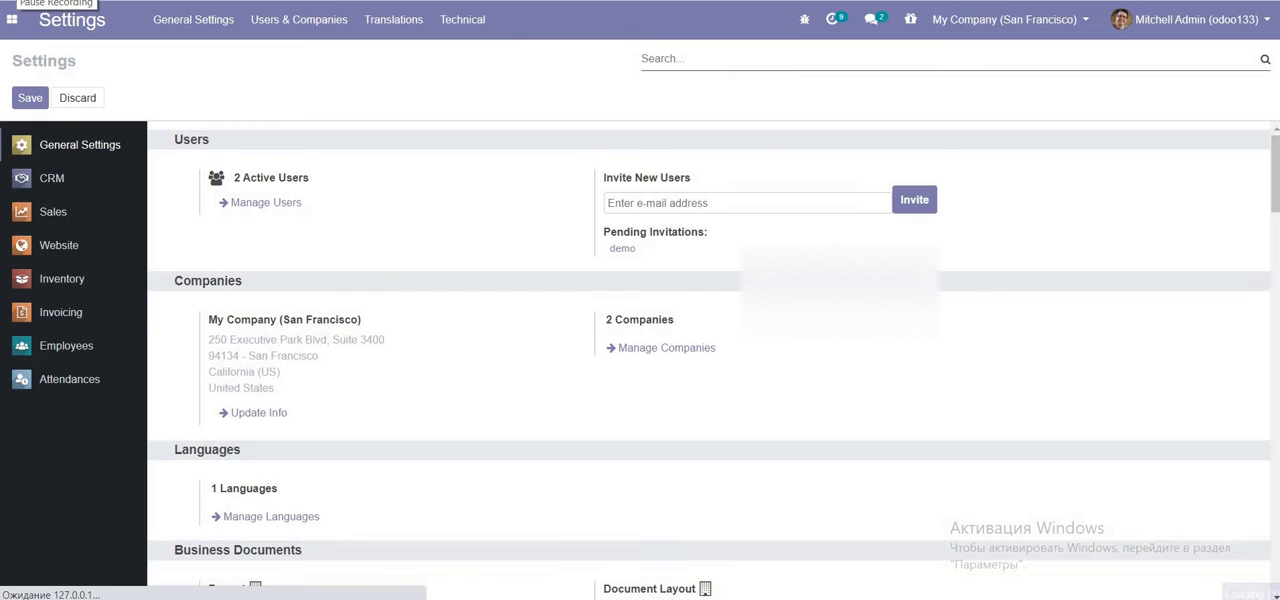
{"action": "scroll", "scroll_direction": "down", "scroll_amount": 3}
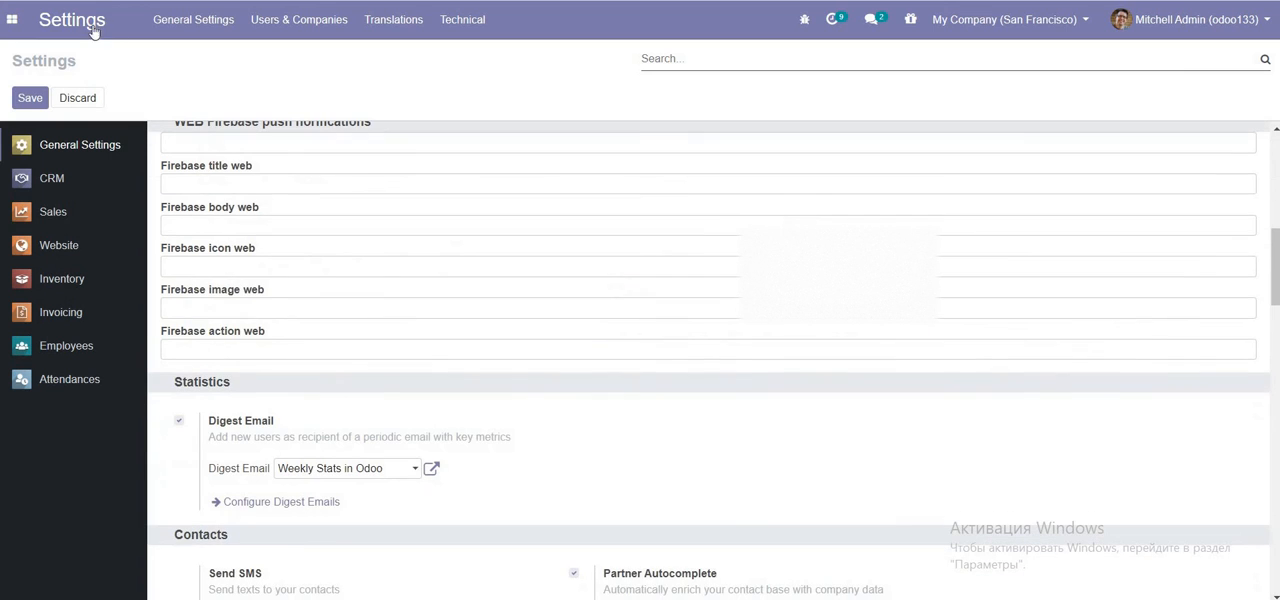
{"action": "mouse_move", "coordinate": [64, 200]}
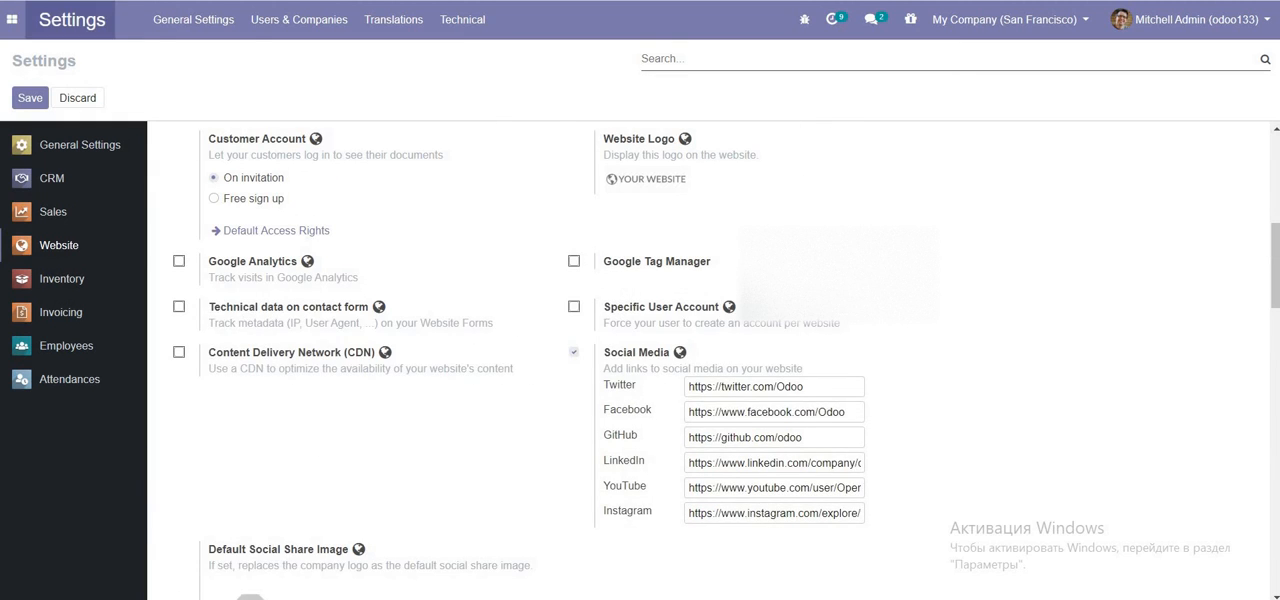
{"action": "left_click", "coordinate": [574, 260]}
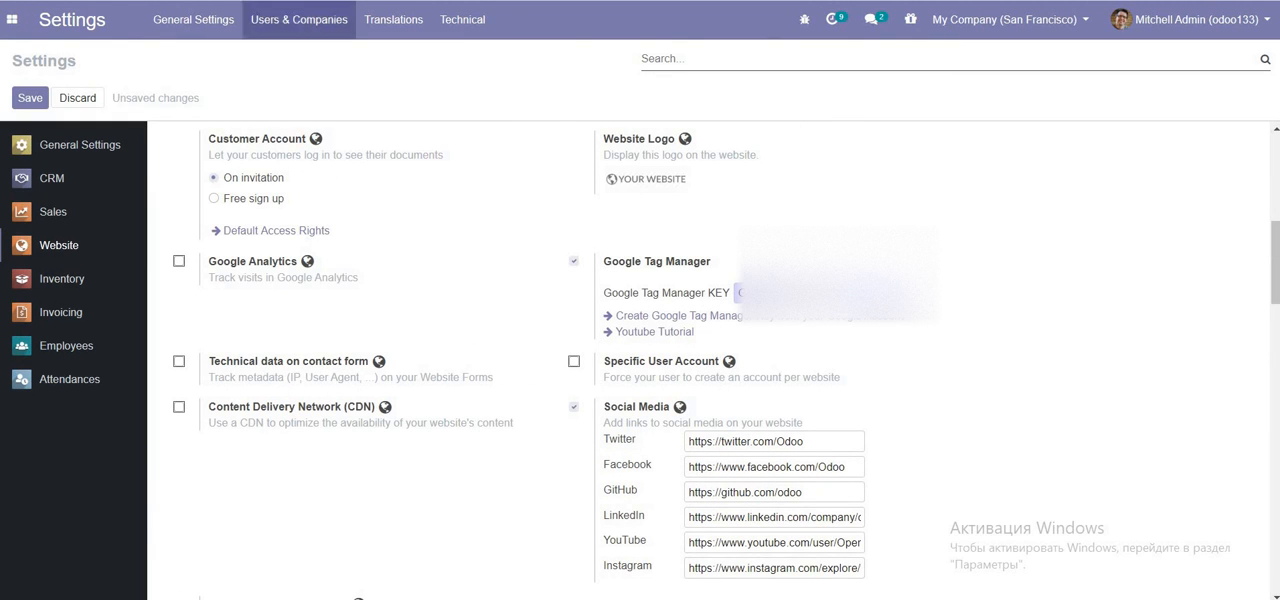